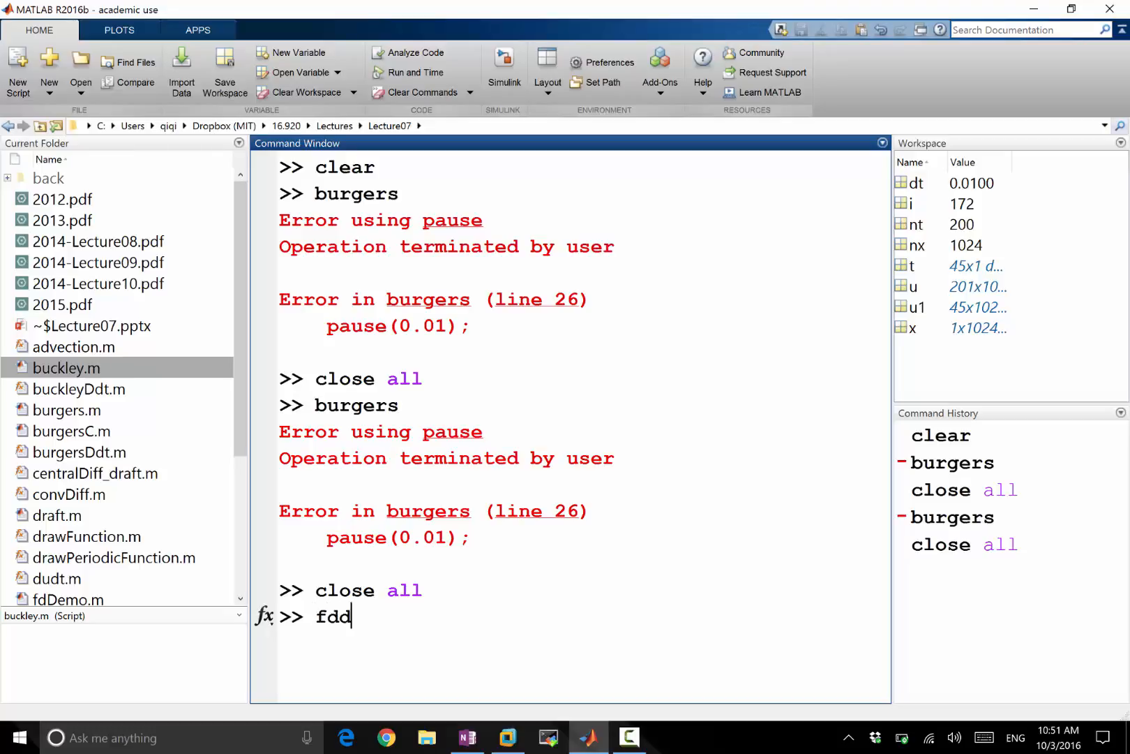
# Run fdDemo to plot point samples of the wavy curve on the 0-1 grid.
pyautogui.press('Return')
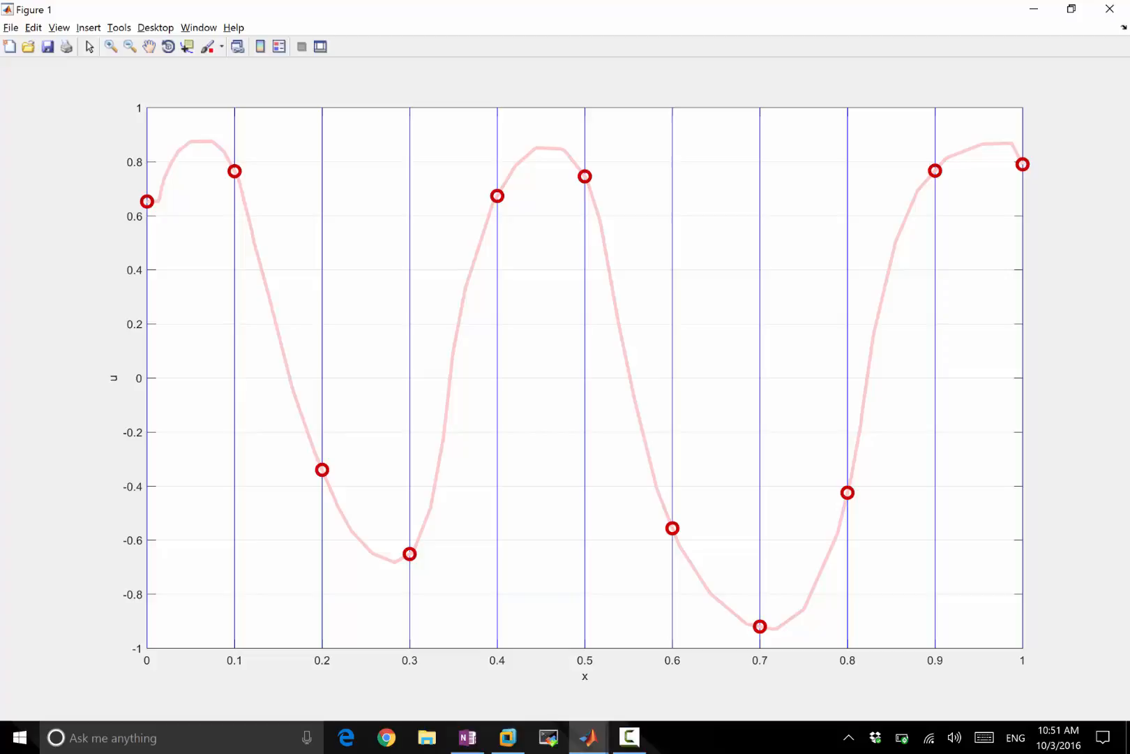
pyautogui.click(590, 737)
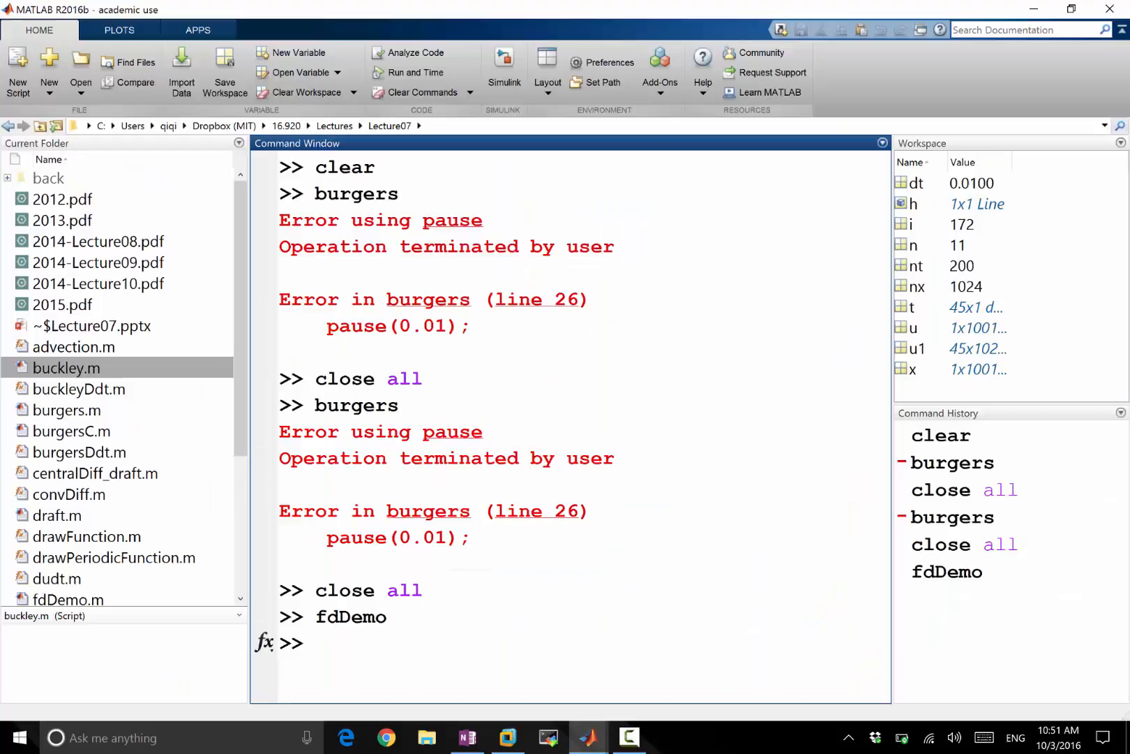
# Close the figure, run fvDemo to show cell-average bars maximized, then bring up the lecture notes.
pyautogui.write('close')
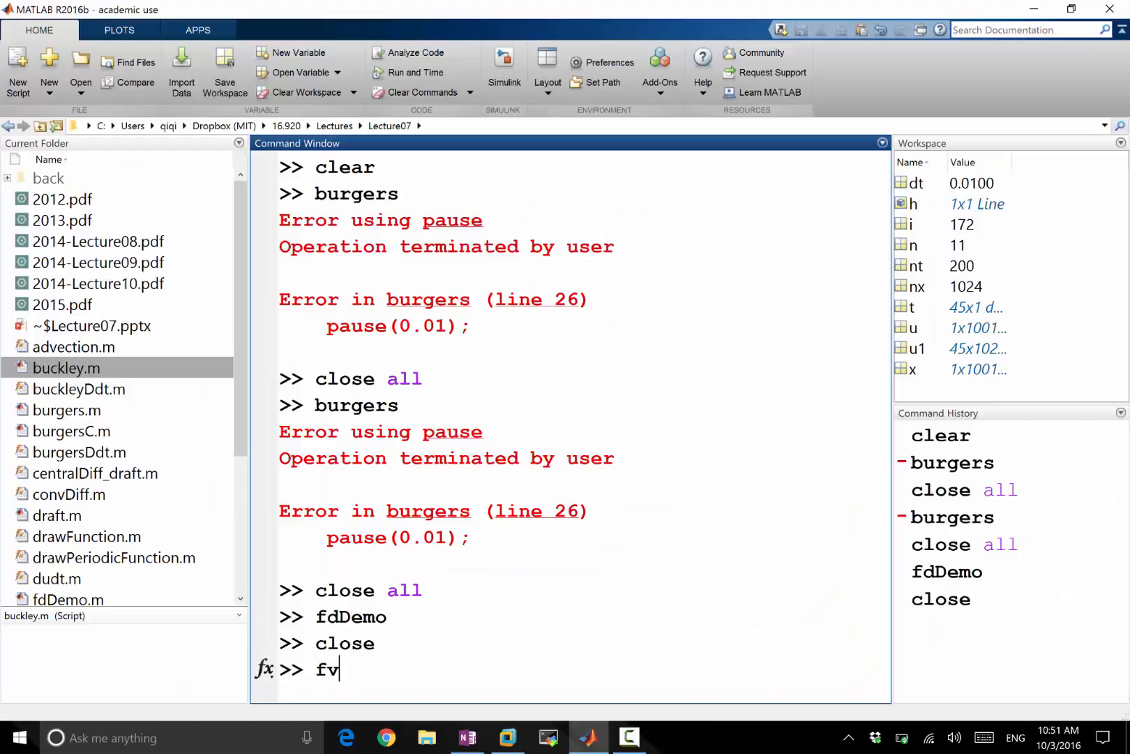
pyautogui.press('Return')
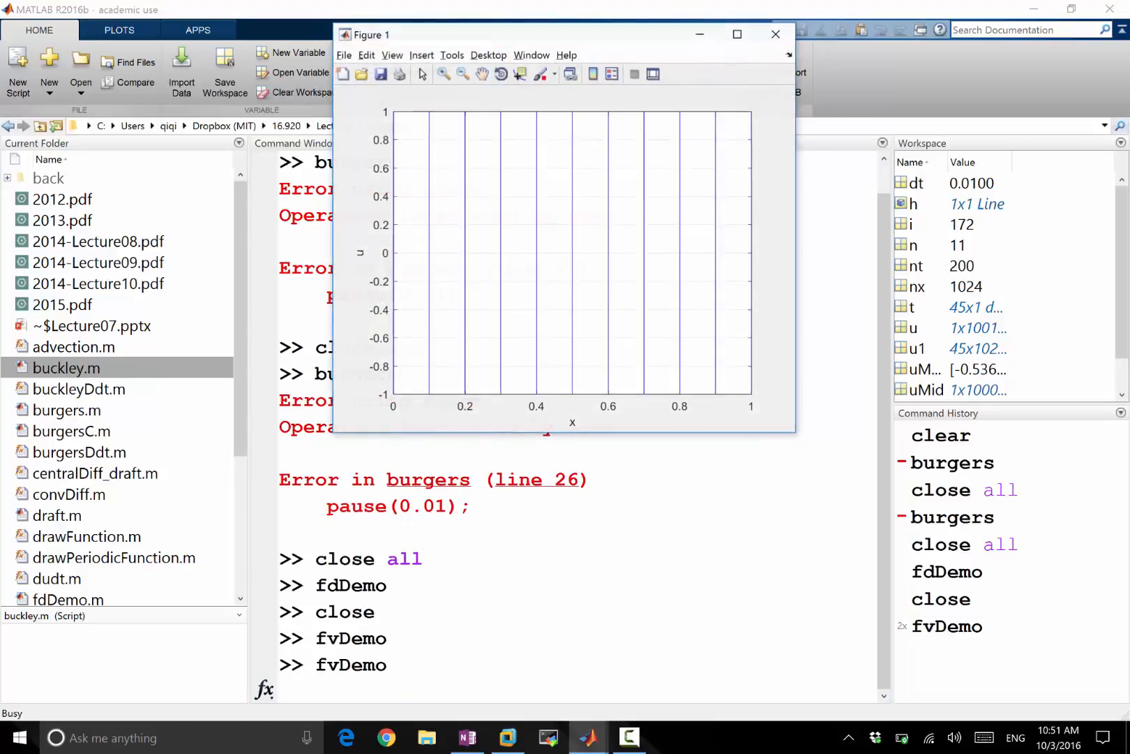
pyautogui.click(737, 33)
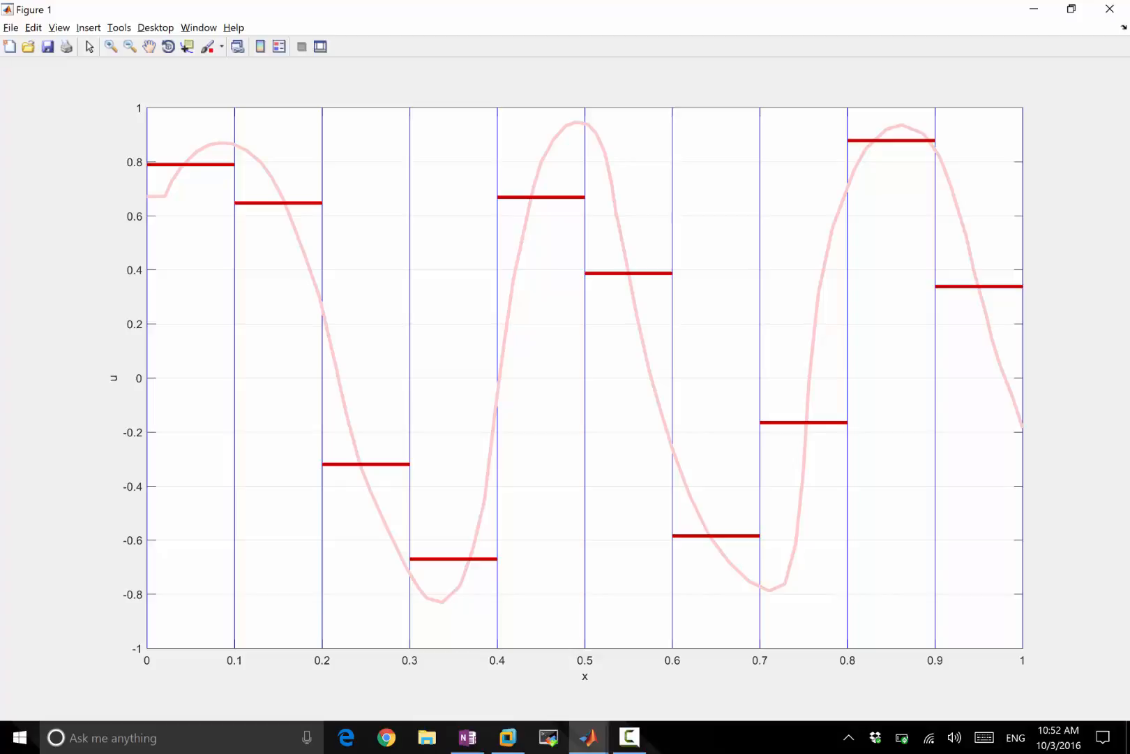
pyautogui.click(466, 737)
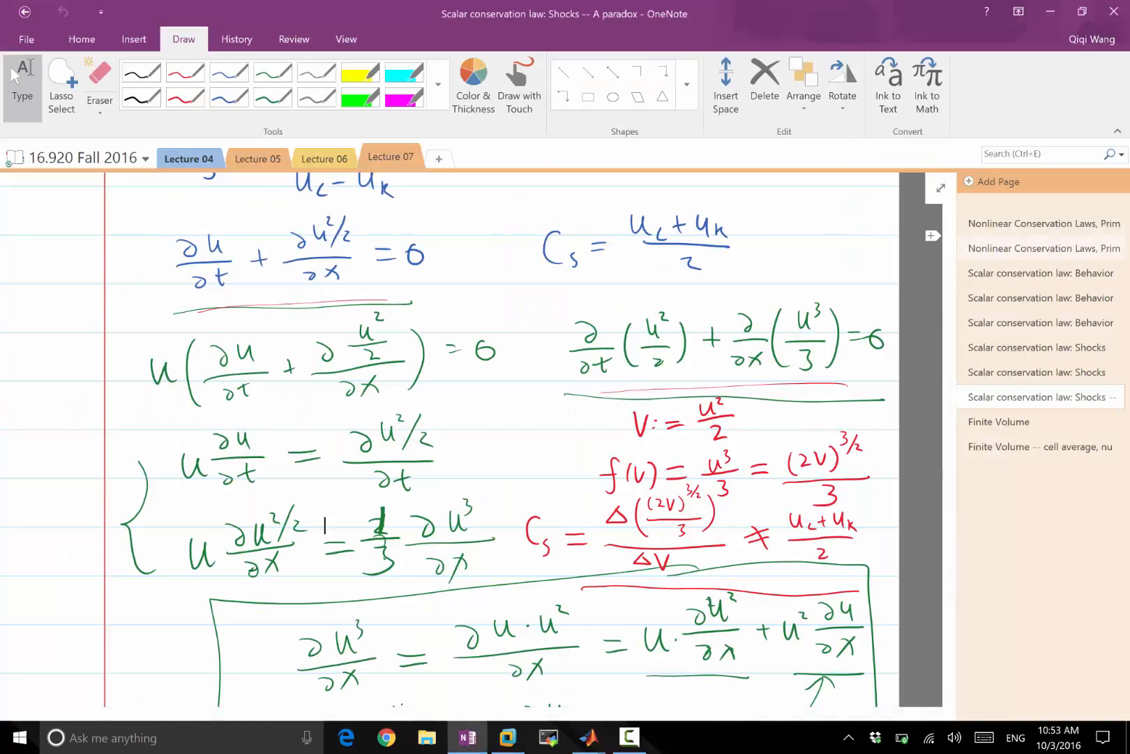
# Review the Nonlinear Conservation Laws page's integral form derivation, then return to the cell-average figure.
pyautogui.click(1043, 223)
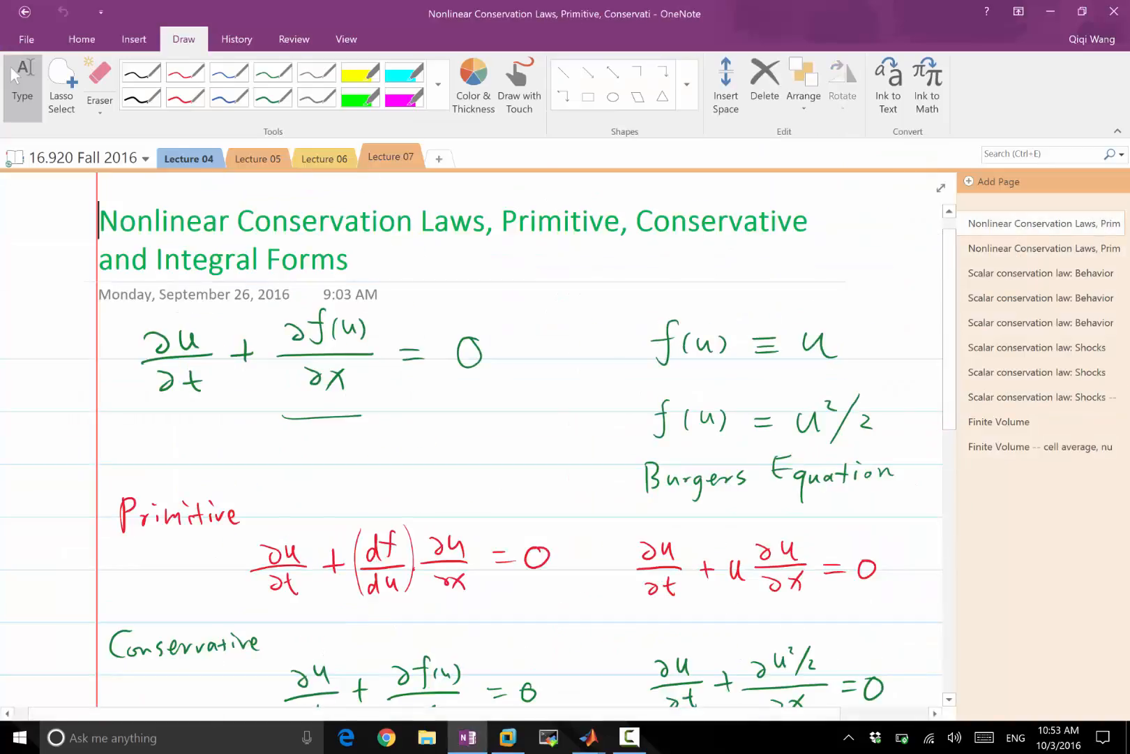
pyautogui.scroll(-3)
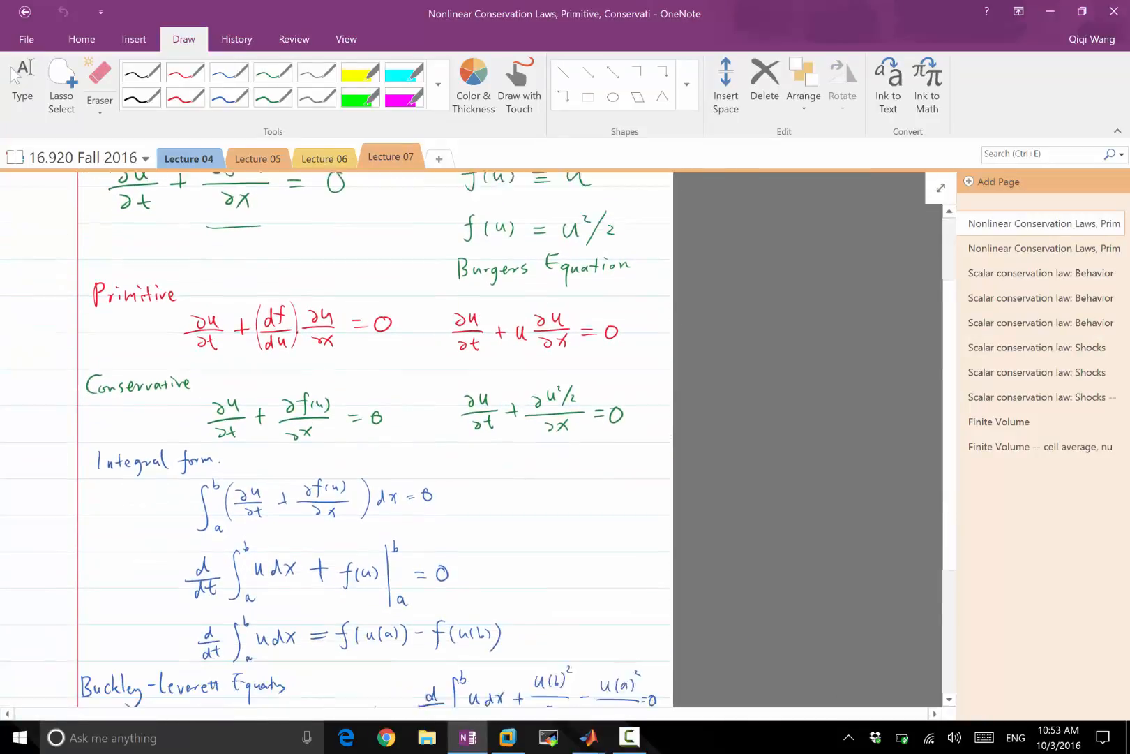
pyautogui.scroll(3)
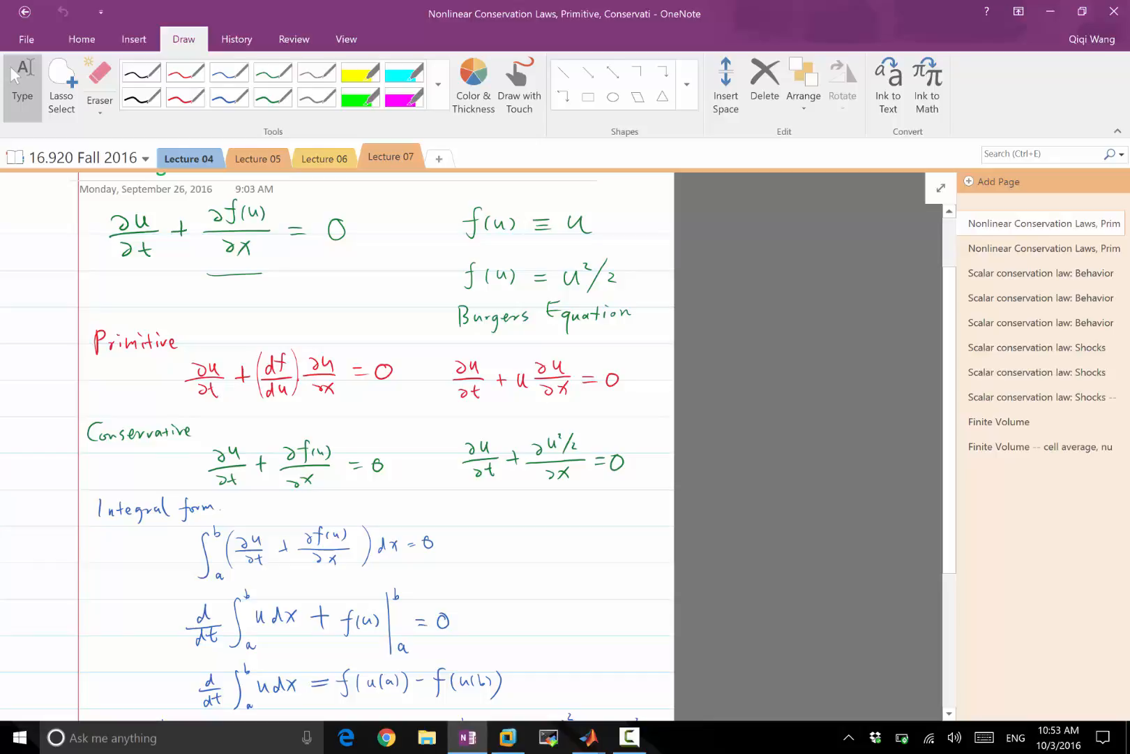
pyautogui.click(590, 737)
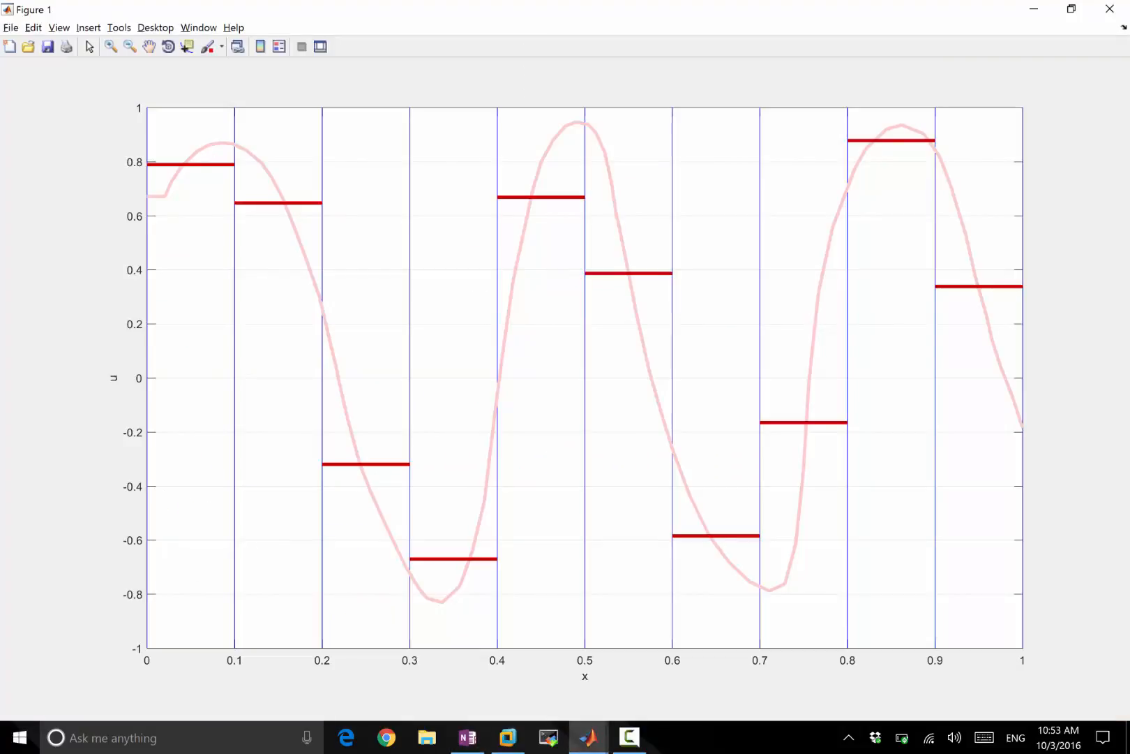
# Compare the cell-average figure against the integral form notes, ending on the notes.
pyautogui.click(467, 737)
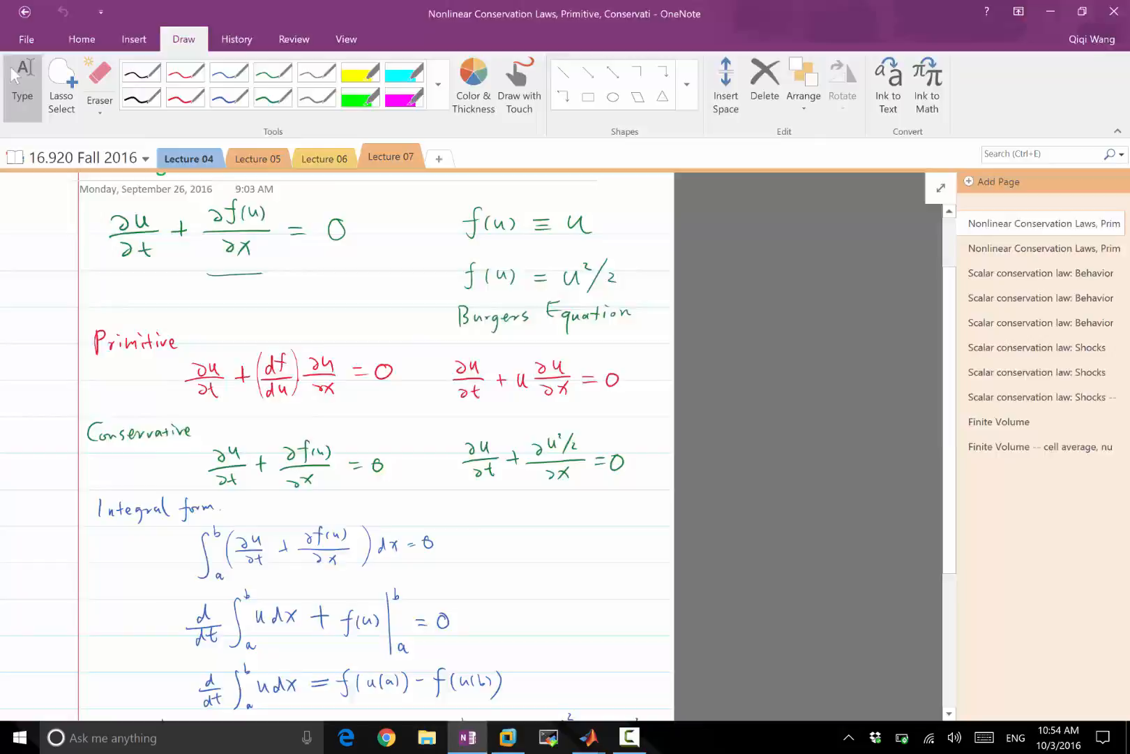
pyautogui.click(590, 738)
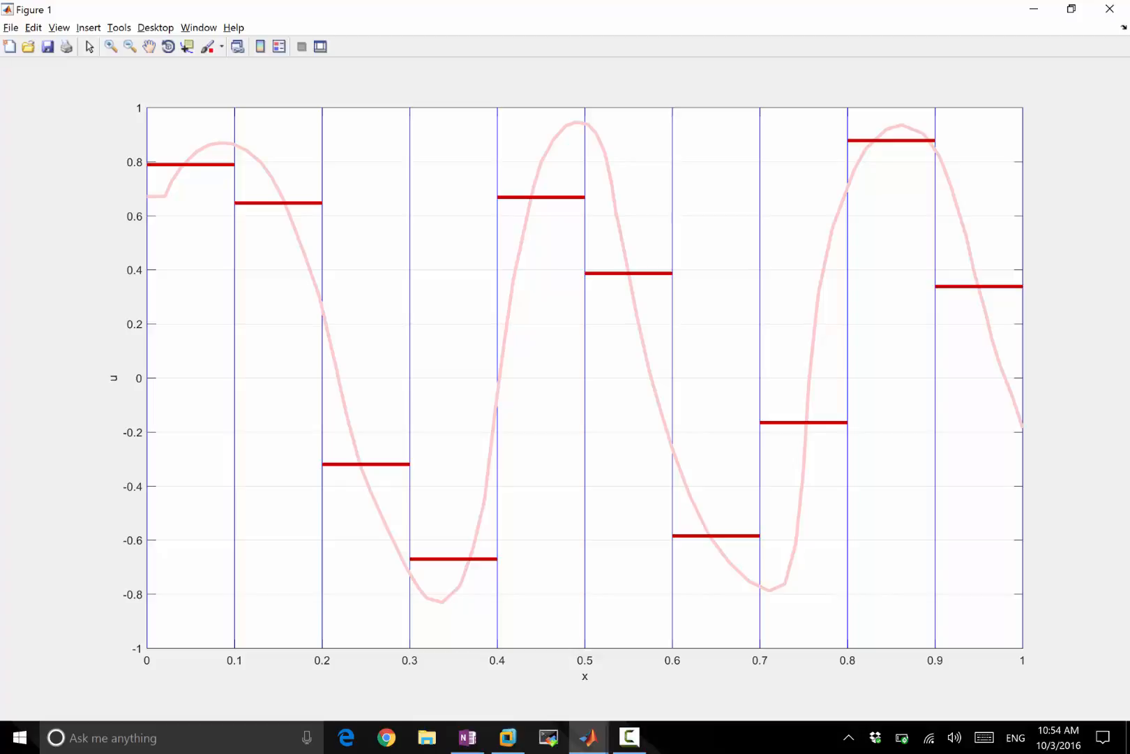
pyautogui.click(467, 737)
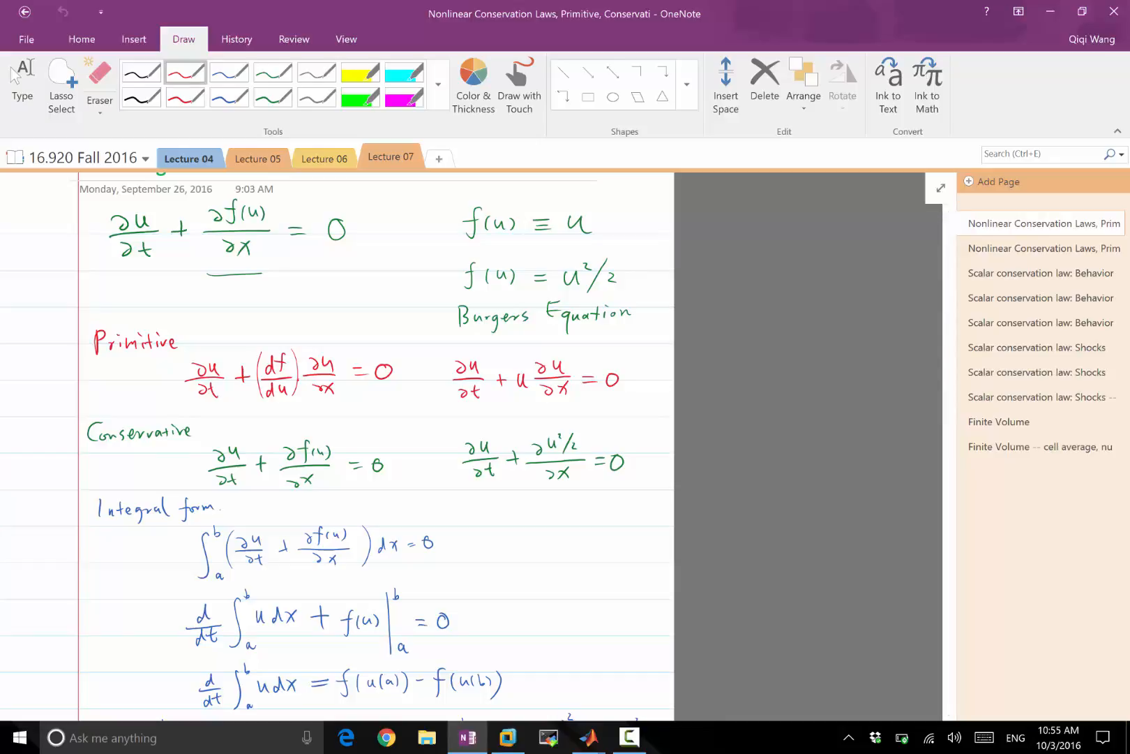
# Handwrite d/dt∫u dx = (b−a)·dū/dt = f_a − f_b on the Finite Volume page, then return to the figure.
pyautogui.click(999, 421)
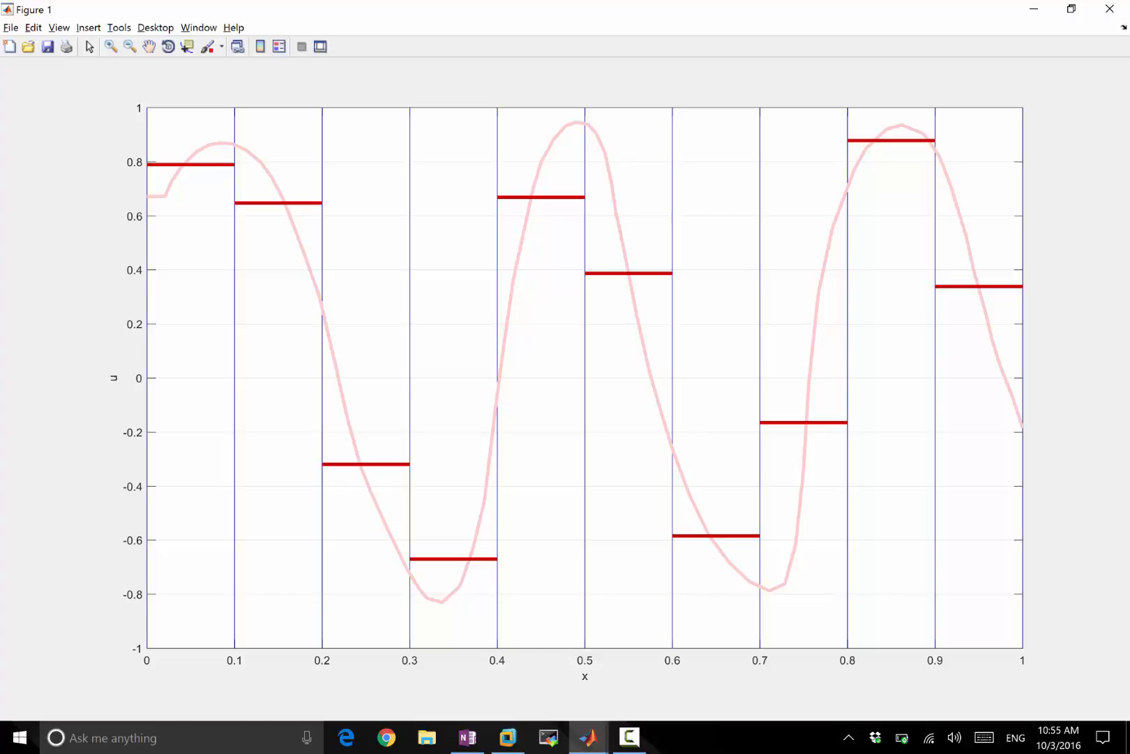
pyautogui.click(468, 737)
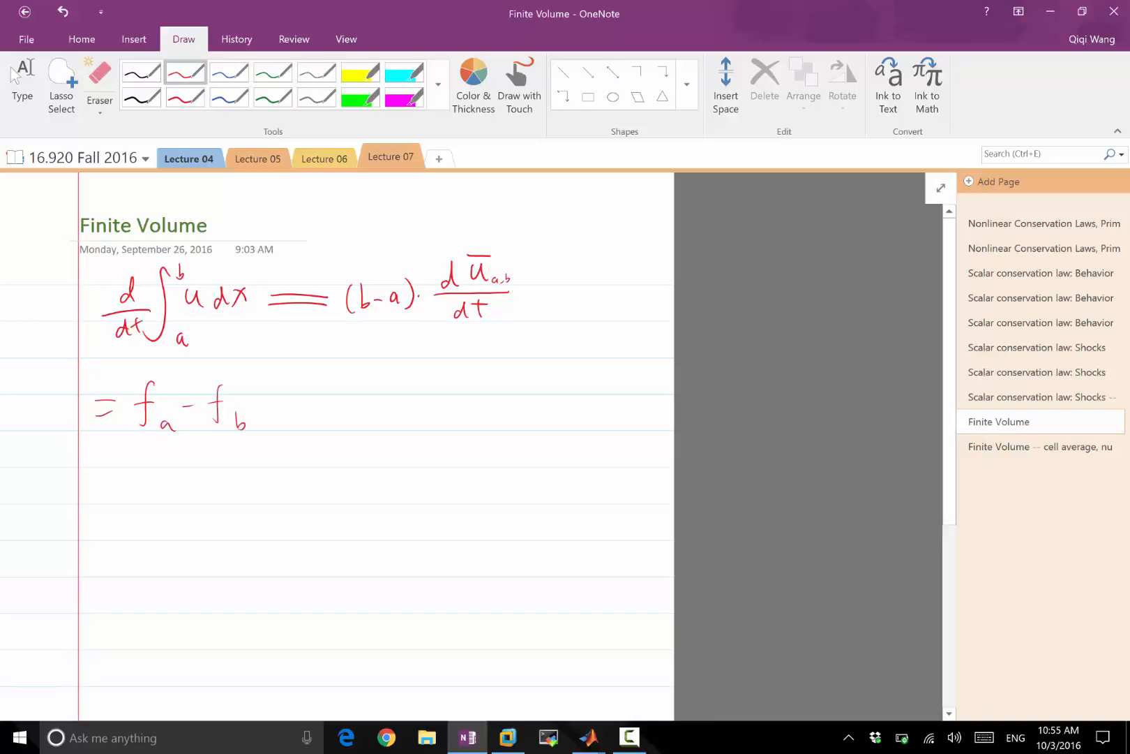
pyautogui.click(591, 737)
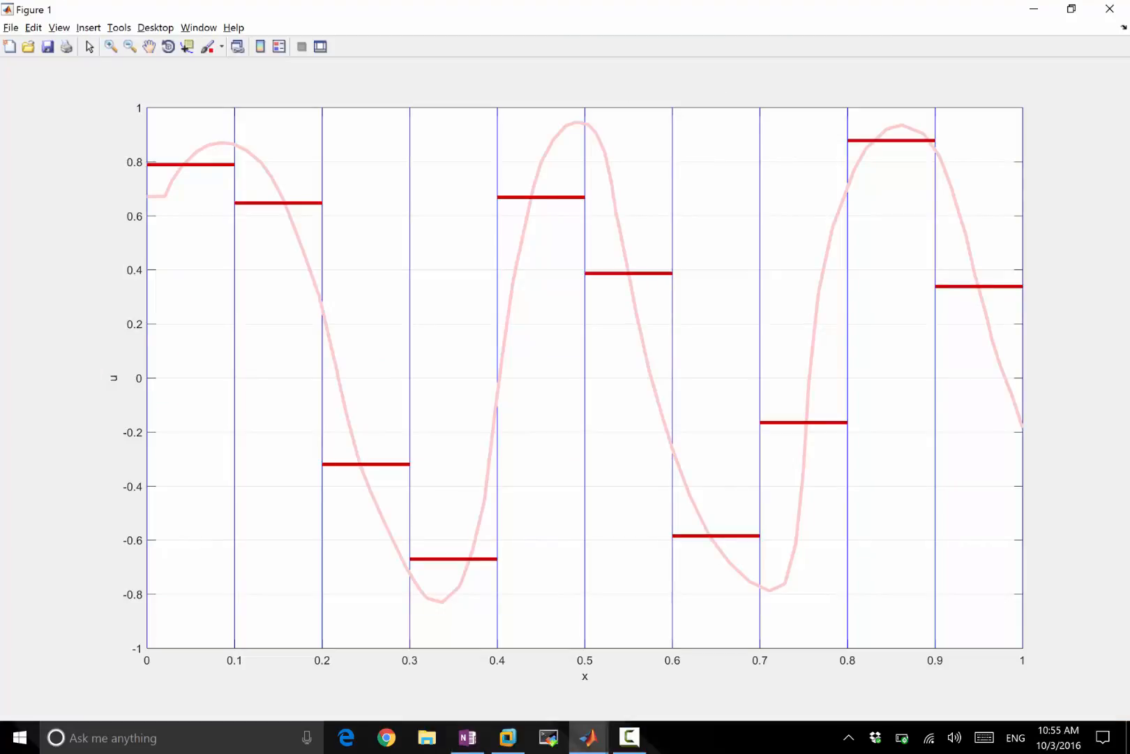